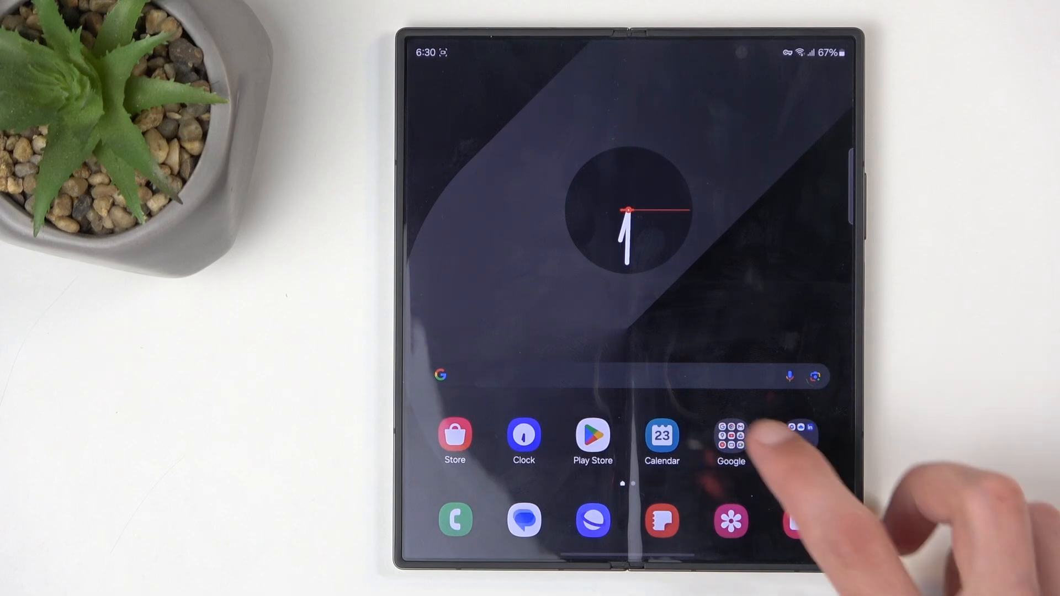
Bring up the app drawer listing all installed apps.
{"action": "left_click", "coordinate": [730, 439]}
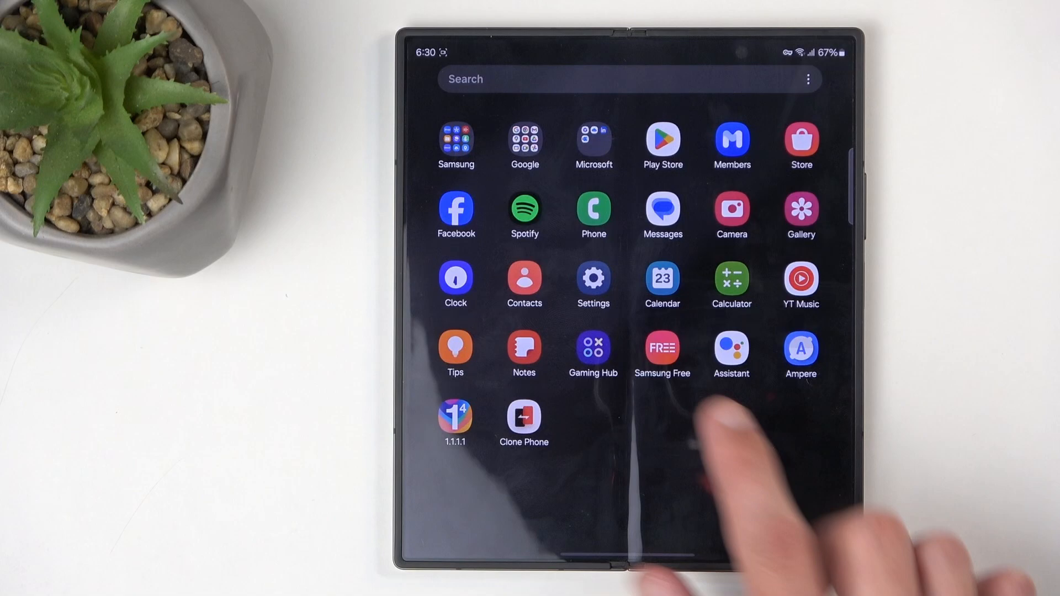
Launch Contacts and go to Manage contacts from the navigation panel.
{"action": "left_click", "coordinate": [523, 280]}
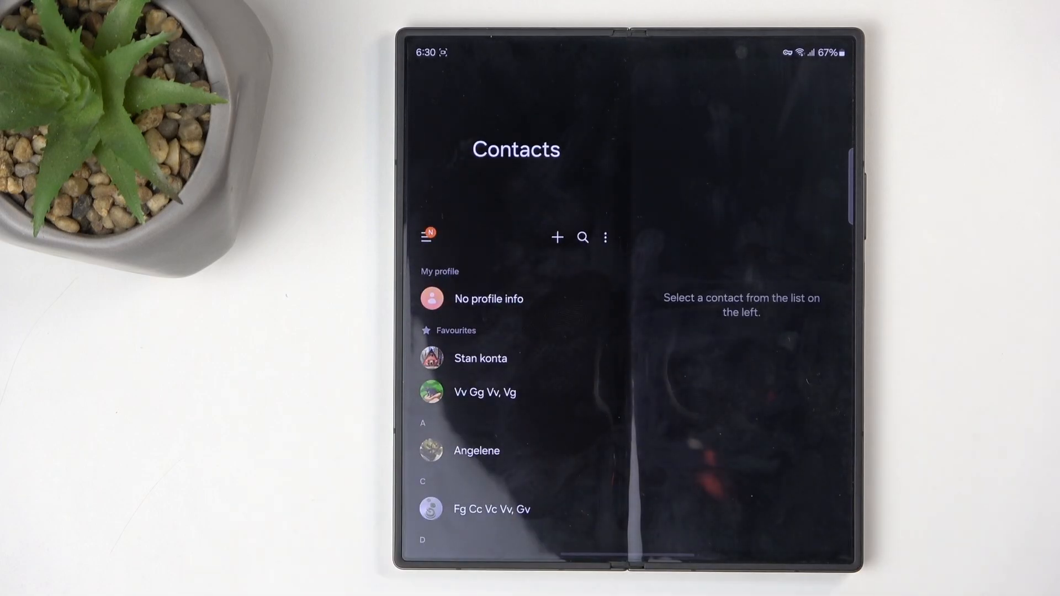
{"action": "left_click", "coordinate": [427, 238]}
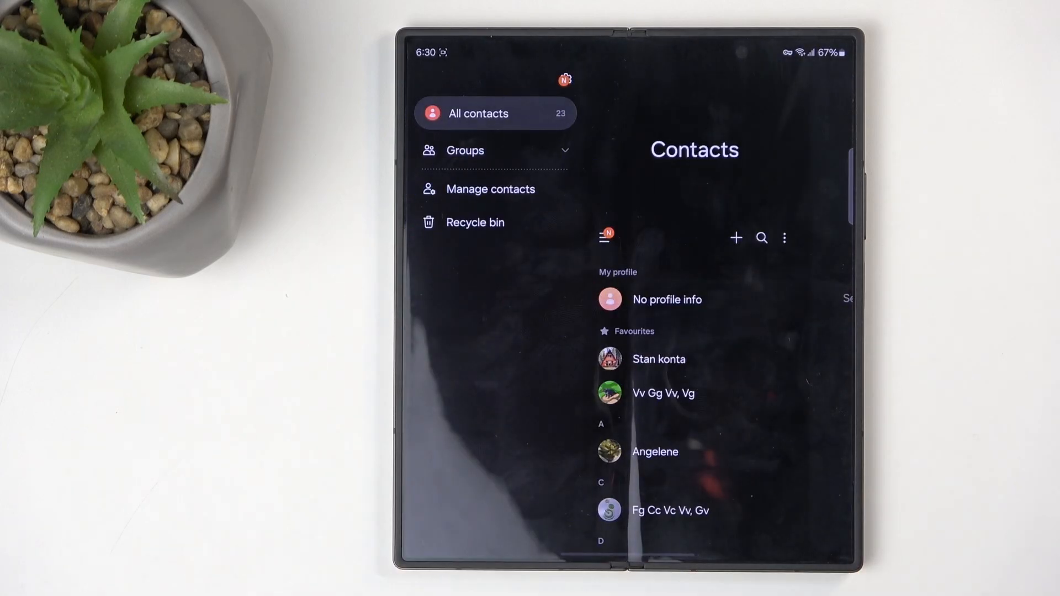
{"action": "left_click", "coordinate": [490, 189]}
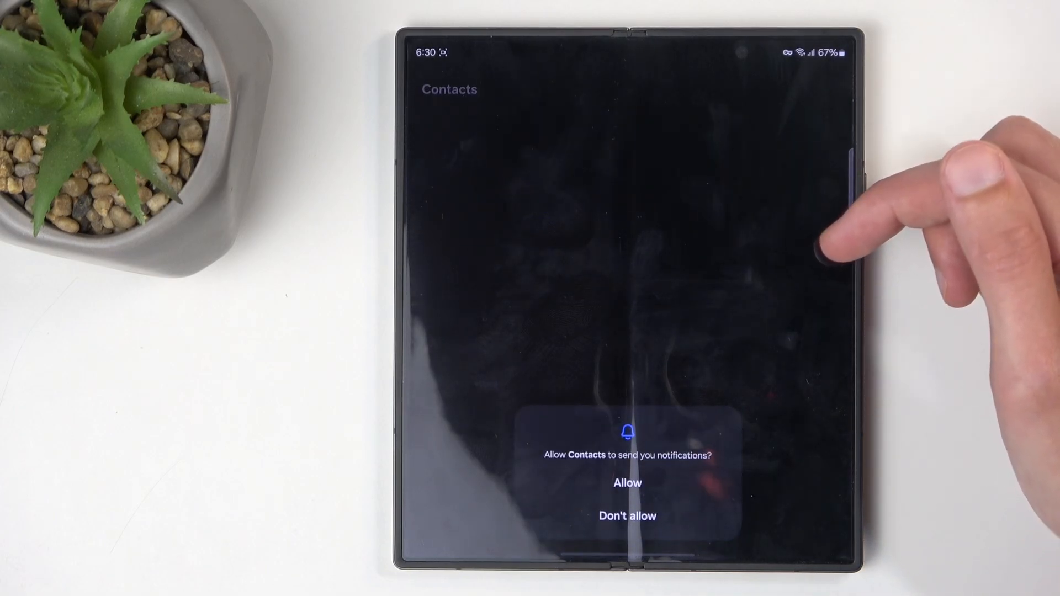
Start Import contacts with SIM 2 as the source.
{"action": "left_click", "coordinate": [627, 482]}
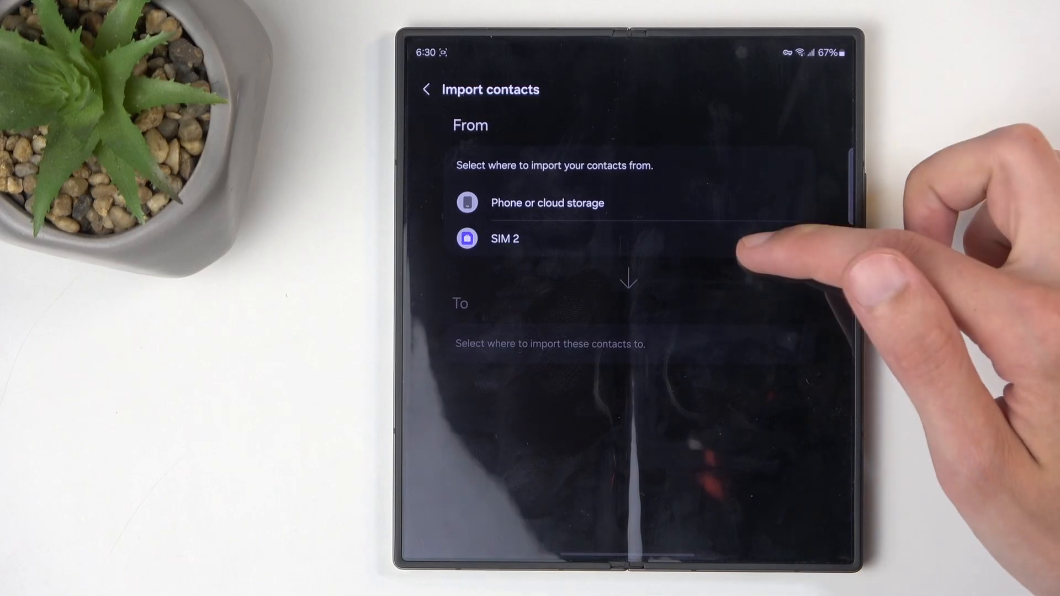
{"action": "left_click", "coordinate": [505, 238]}
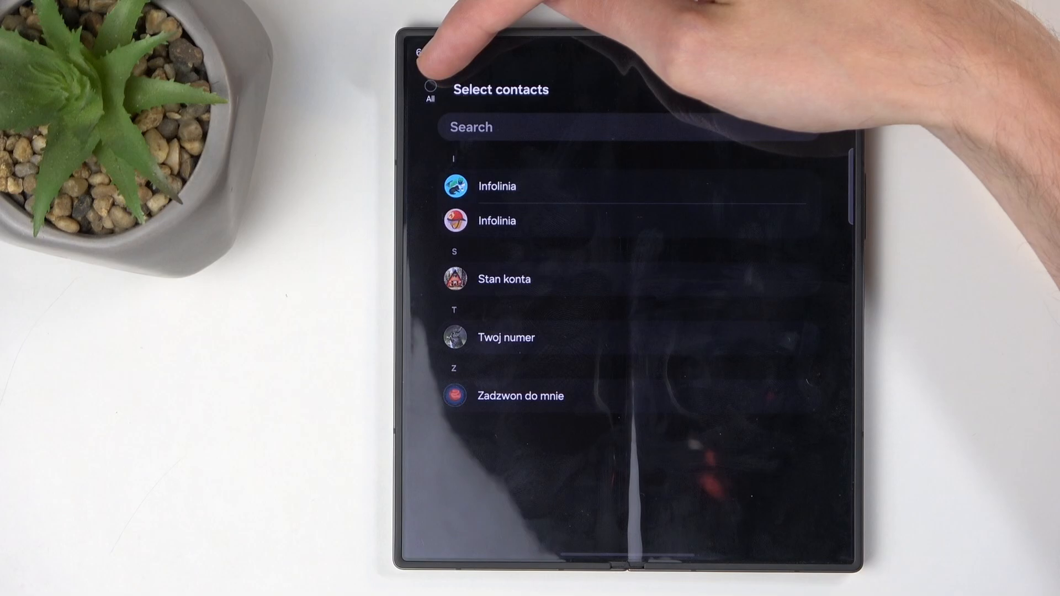
Select all SIM 2 contacts, untick the first Infolinia duplicate, and confirm the four.
{"action": "left_click", "coordinate": [429, 88]}
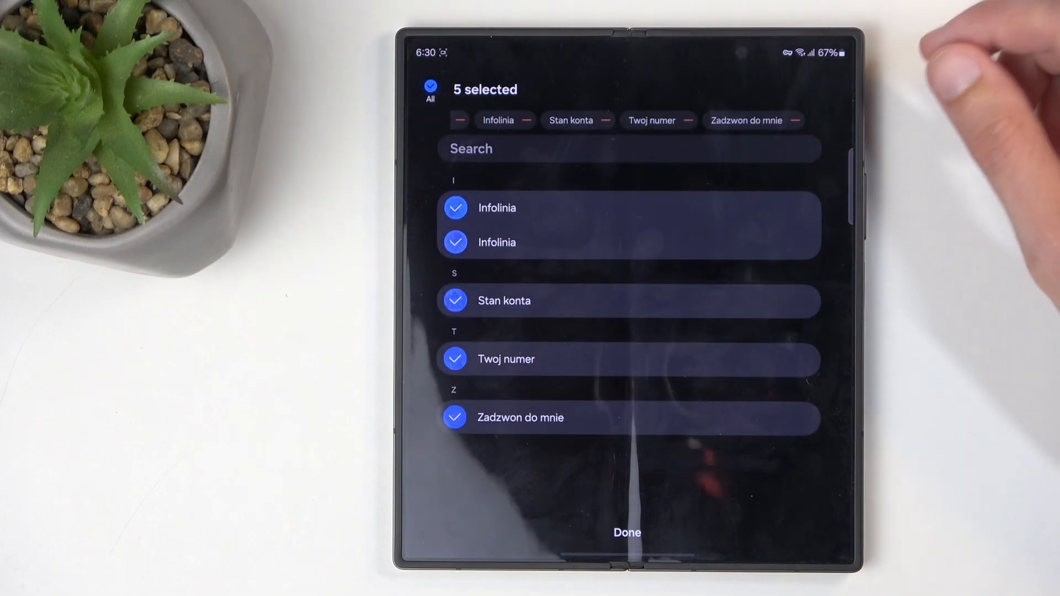
{"action": "left_click", "coordinate": [453, 208]}
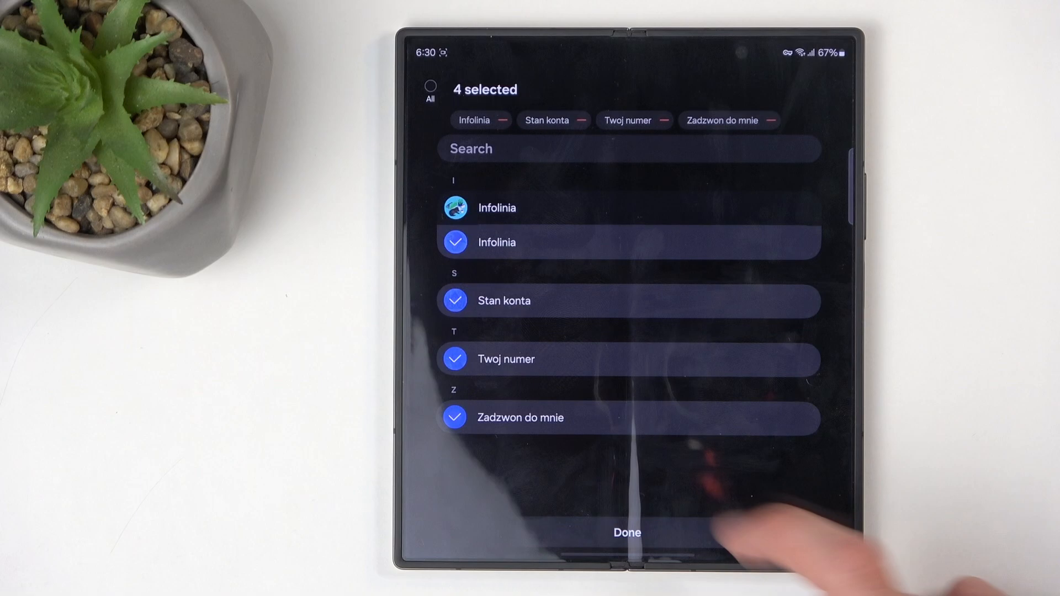
{"action": "left_click", "coordinate": [627, 532]}
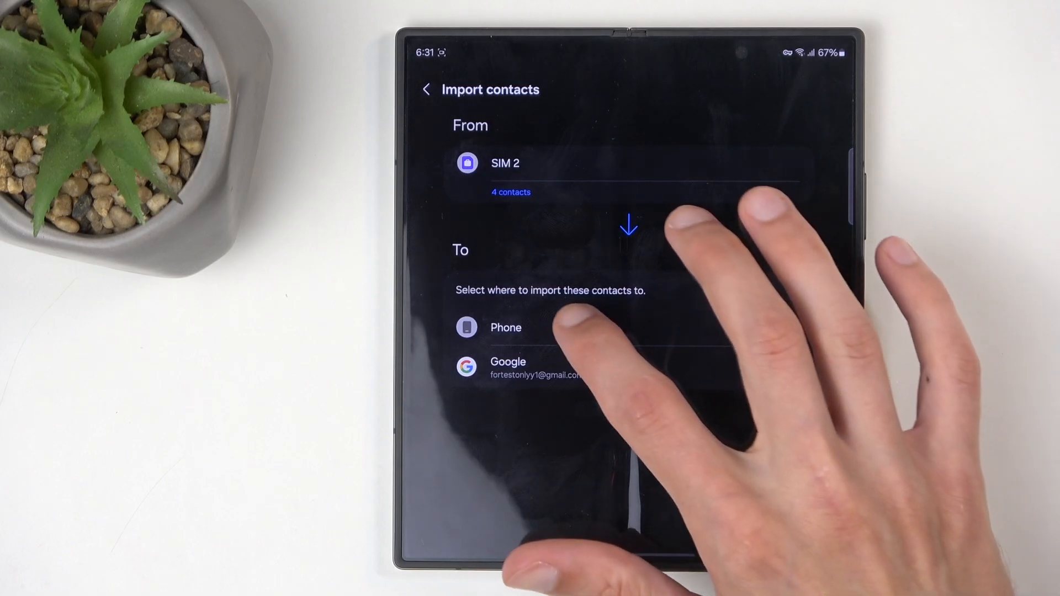
Import the four contacts to Phone storage and acknowledge completion with OK.
{"action": "left_click", "coordinate": [504, 327]}
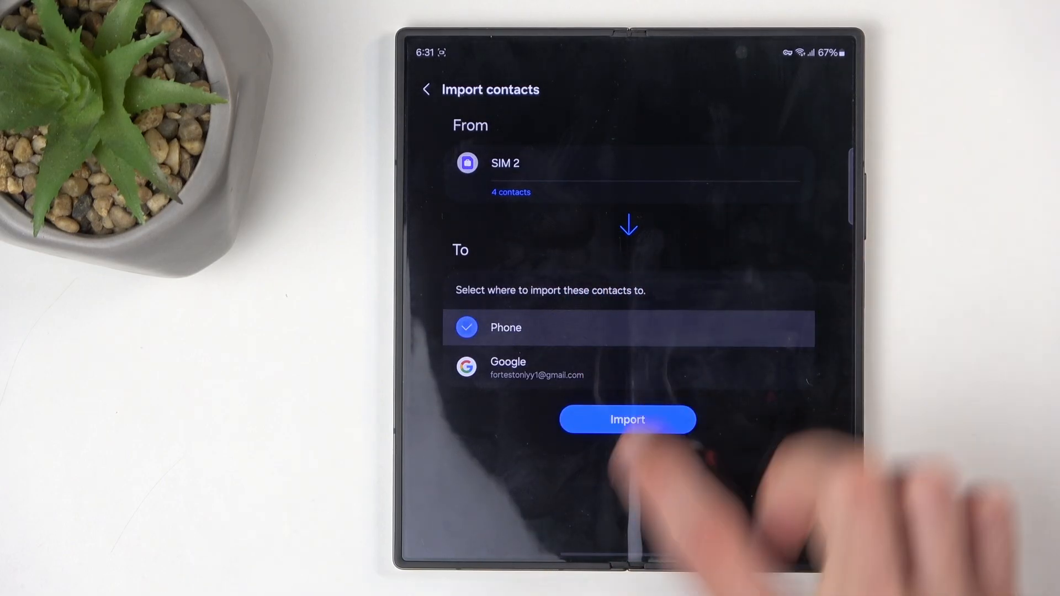
{"action": "left_click", "coordinate": [627, 420]}
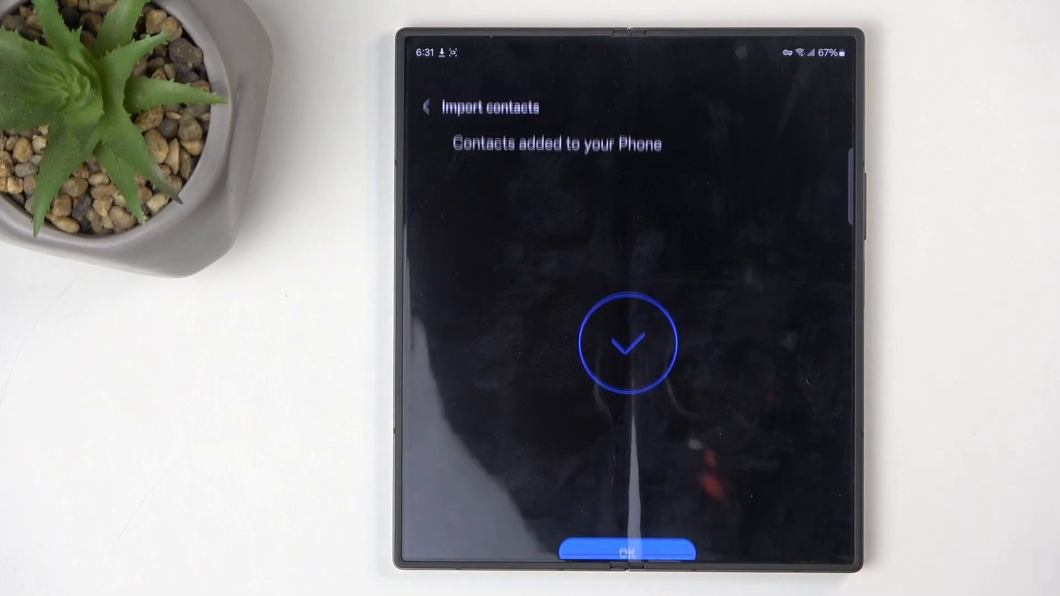
{"action": "left_click", "coordinate": [627, 552]}
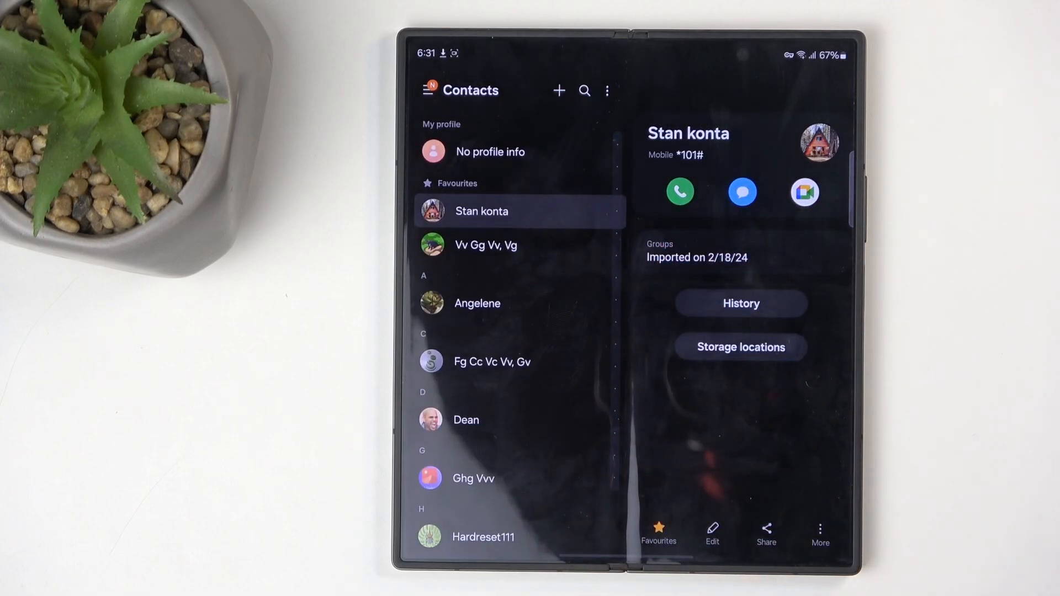
{"action": "scroll", "scroll_direction": "down", "scroll_amount": 3}
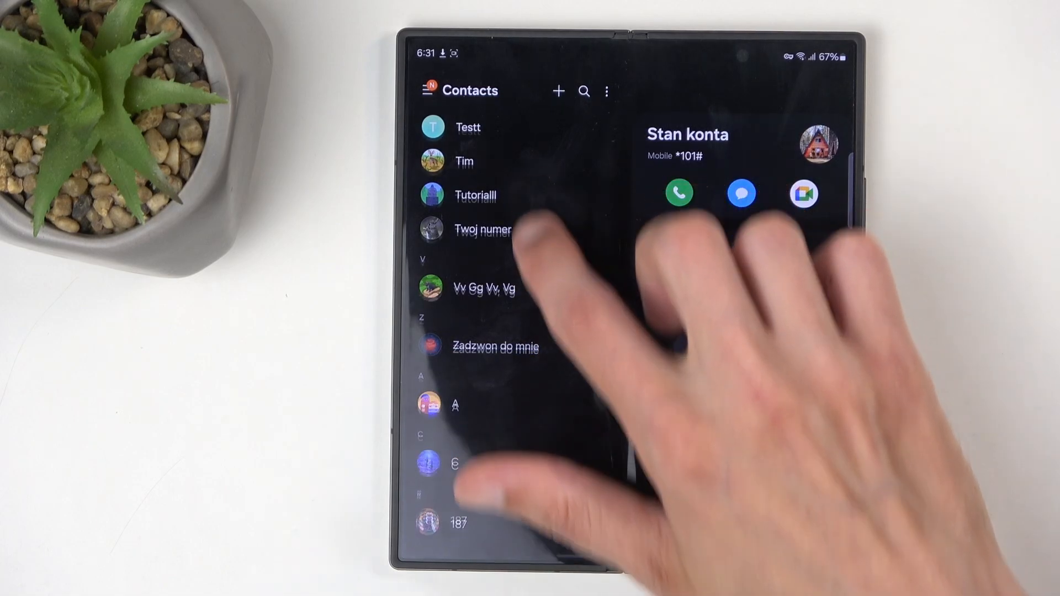
{"action": "scroll", "scroll_direction": "down", "scroll_amount": 3}
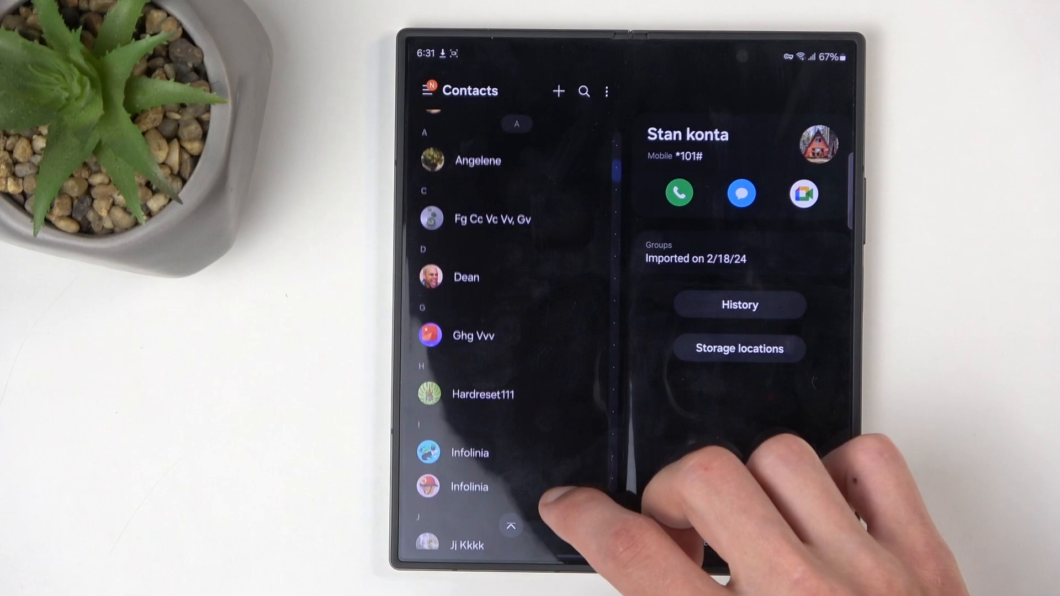